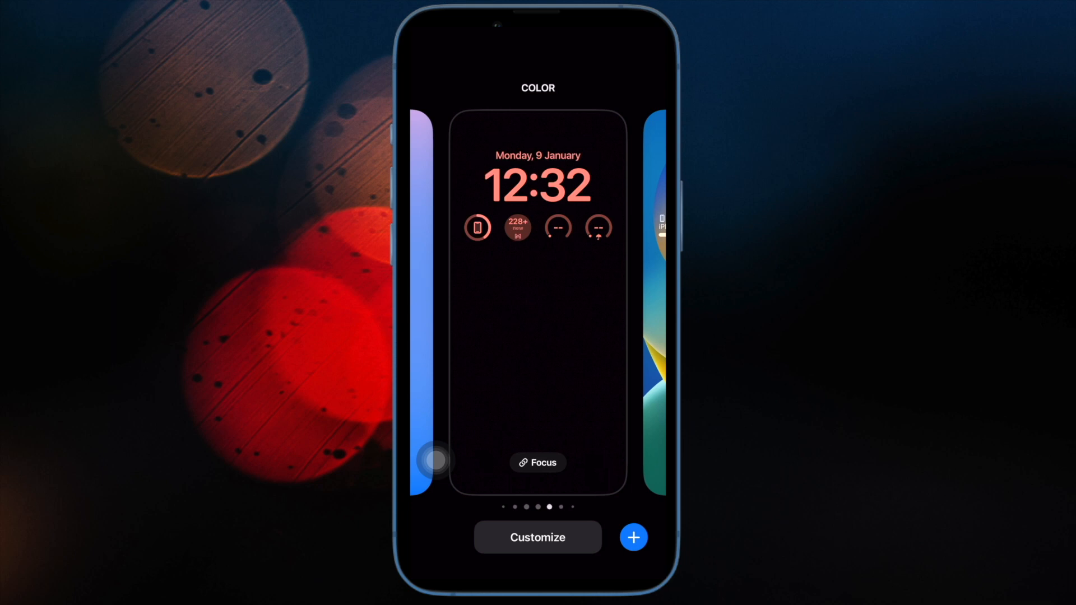
Step: Enter Lock Screen customization and fill the widget row with four widgets
left_click(536, 536)
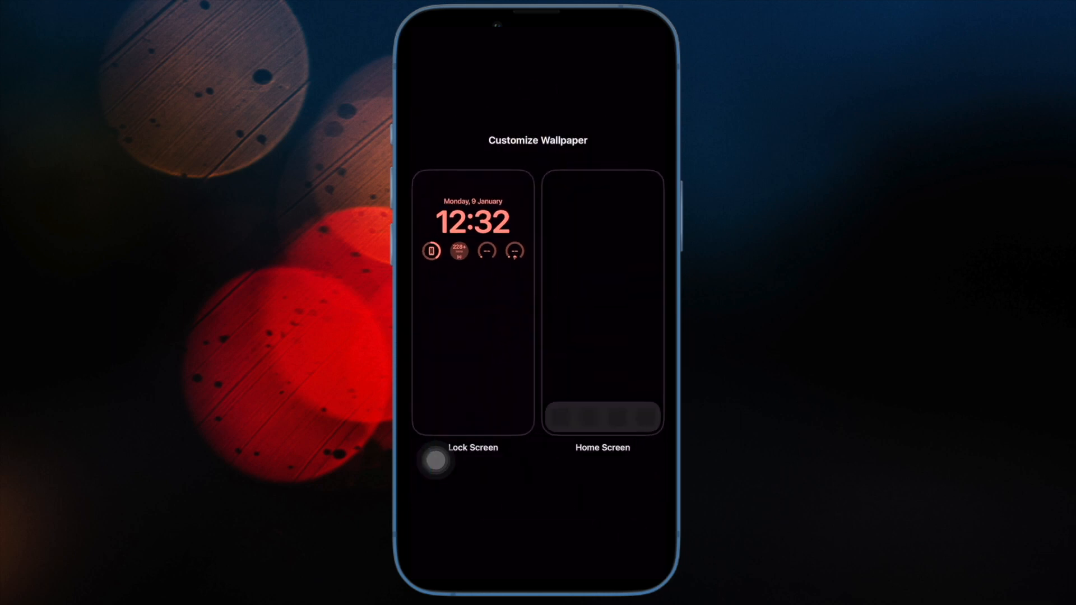
left_click(472, 250)
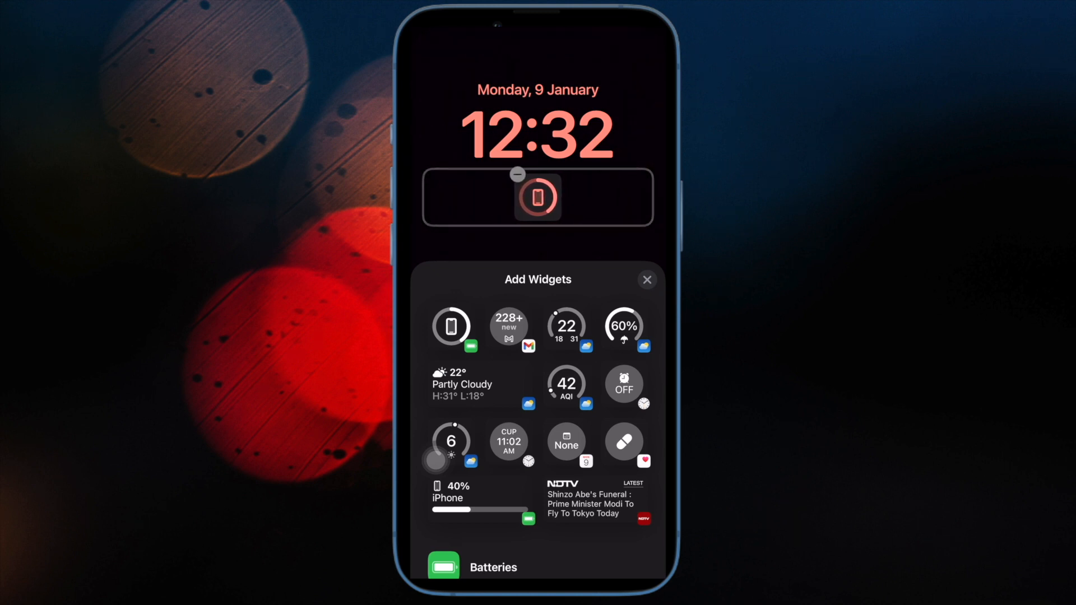
left_click(508, 327)
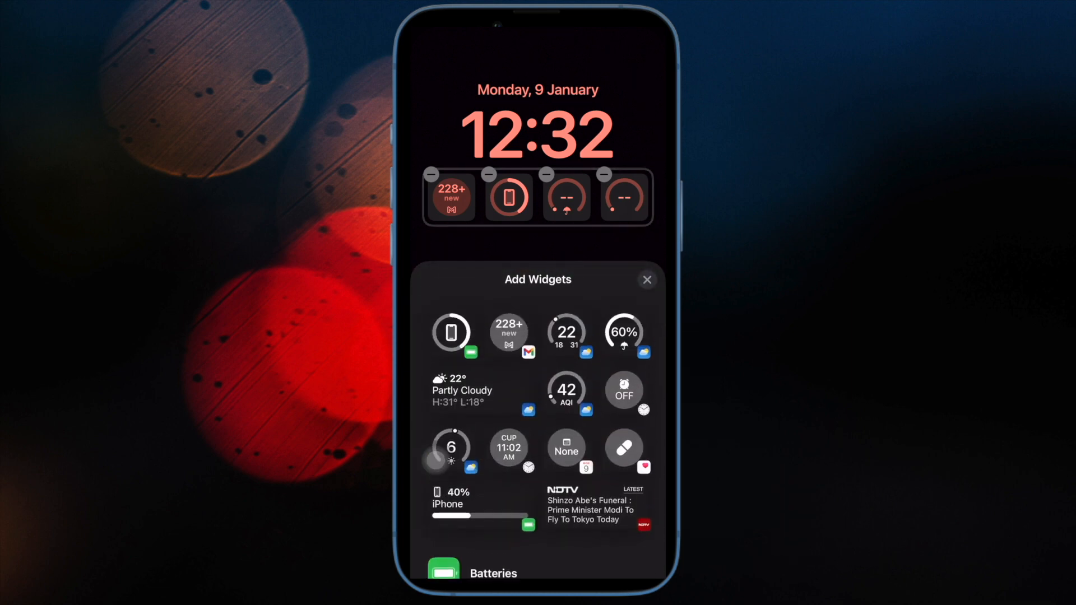
left_click(645, 279)
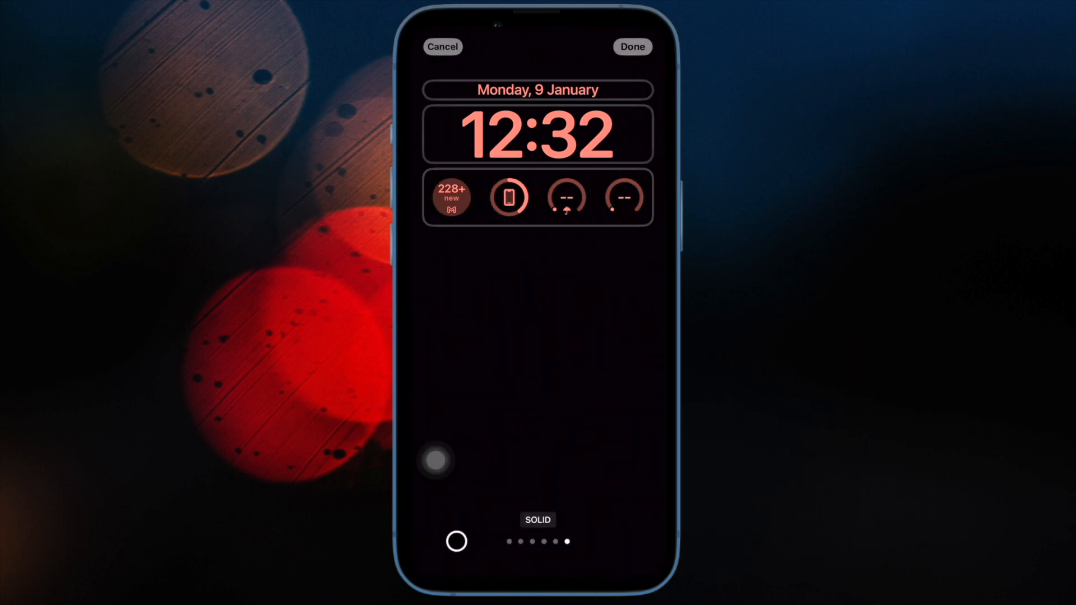
Step: Recolour the clock yellow in Font & Color and bring up the numeral-system choices
left_click(536, 133)
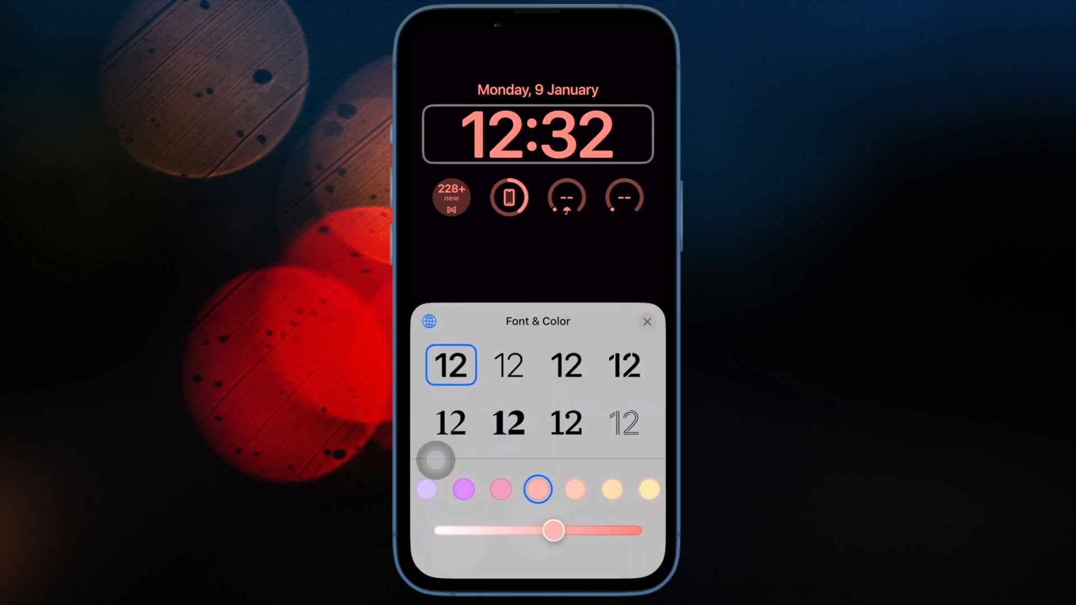
left_click(500, 488)
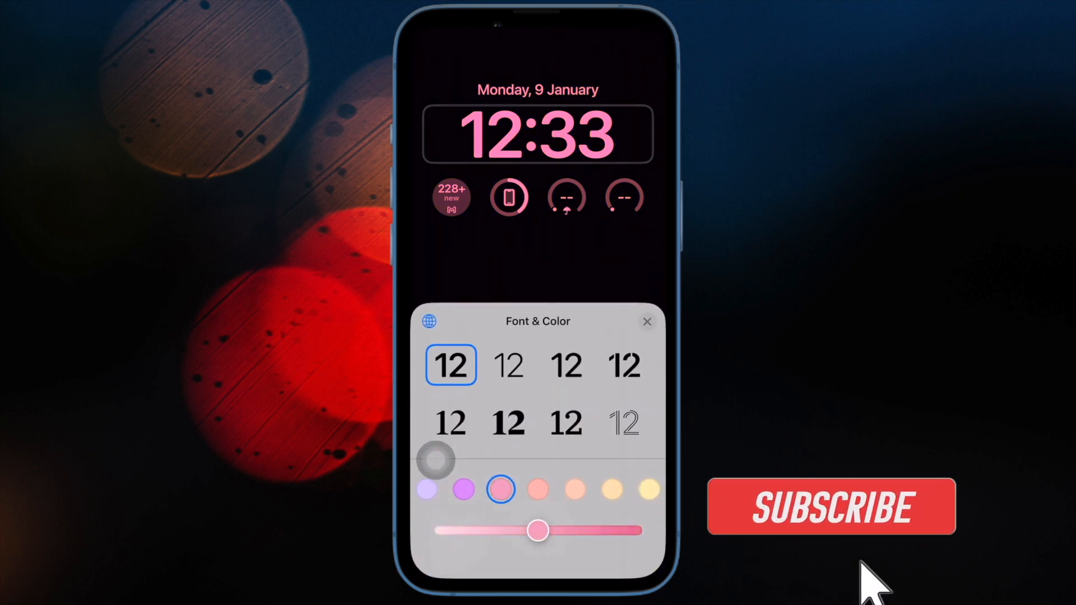
left_click(648, 488)
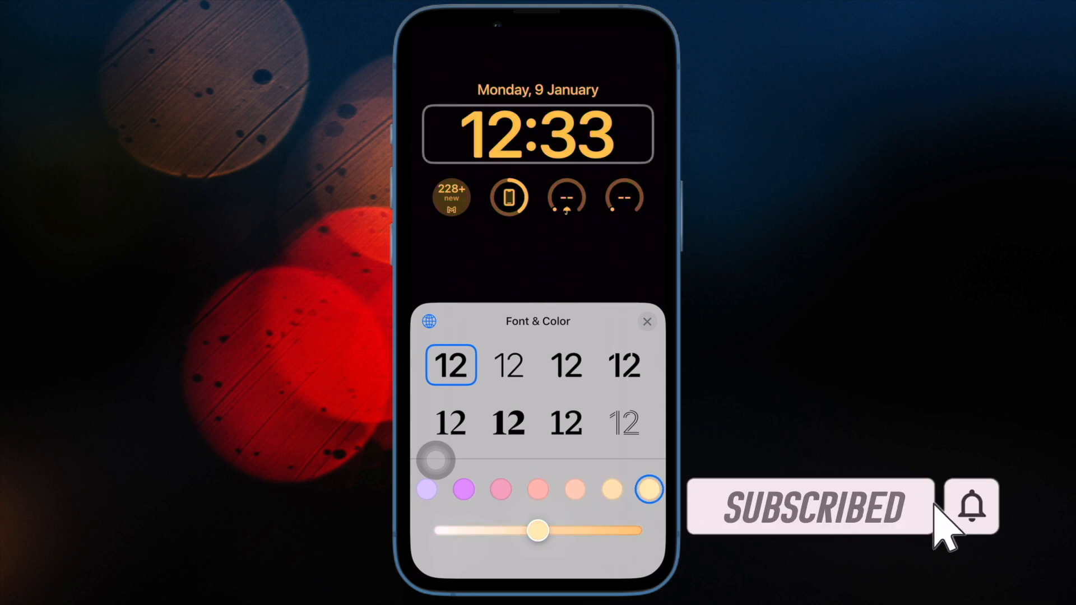
left_click(428, 321)
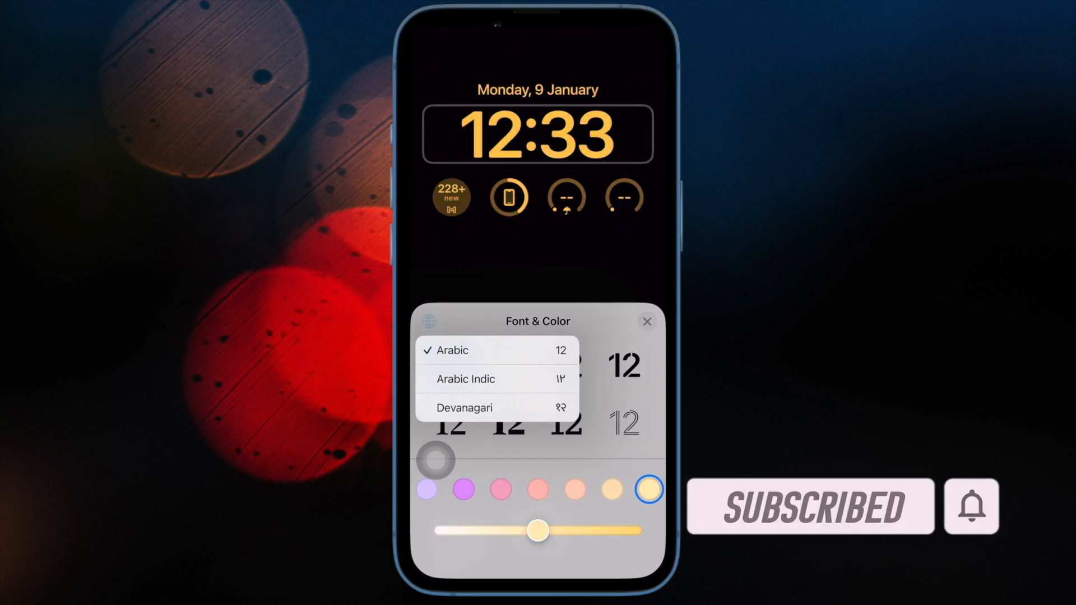
left_click(465, 378)
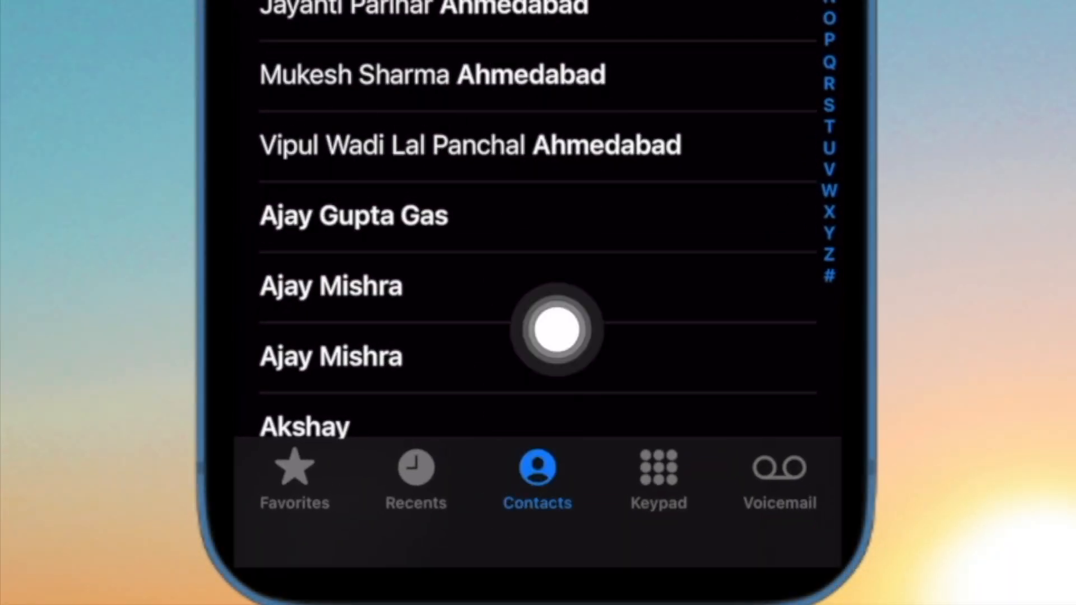
Step: Scroll the contacts list down and back up while selecting the top ten contacts
scroll("down", 3)
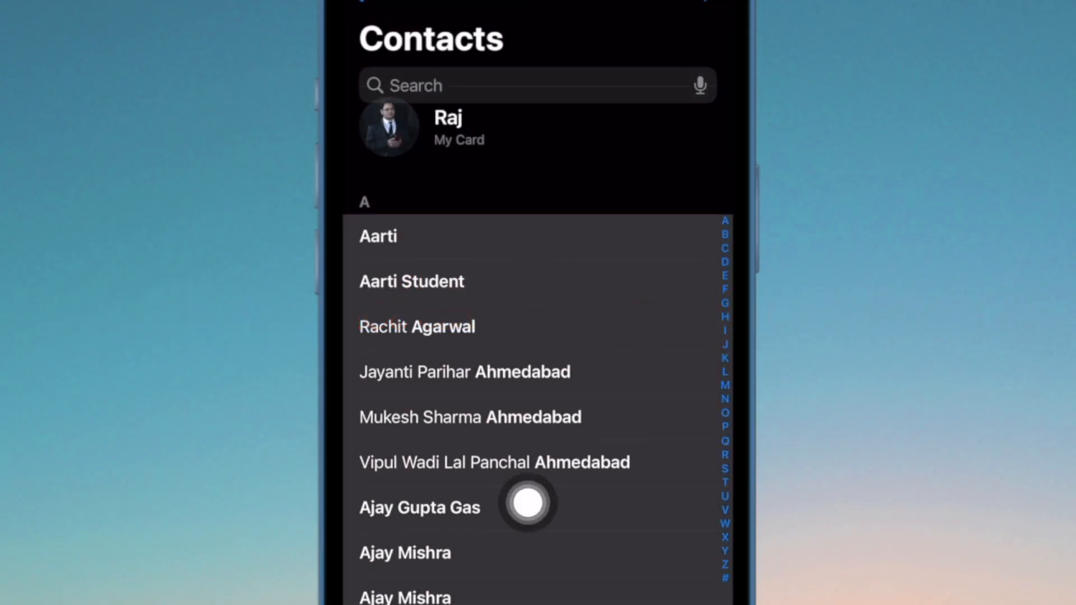
mouse_move(444, 384)
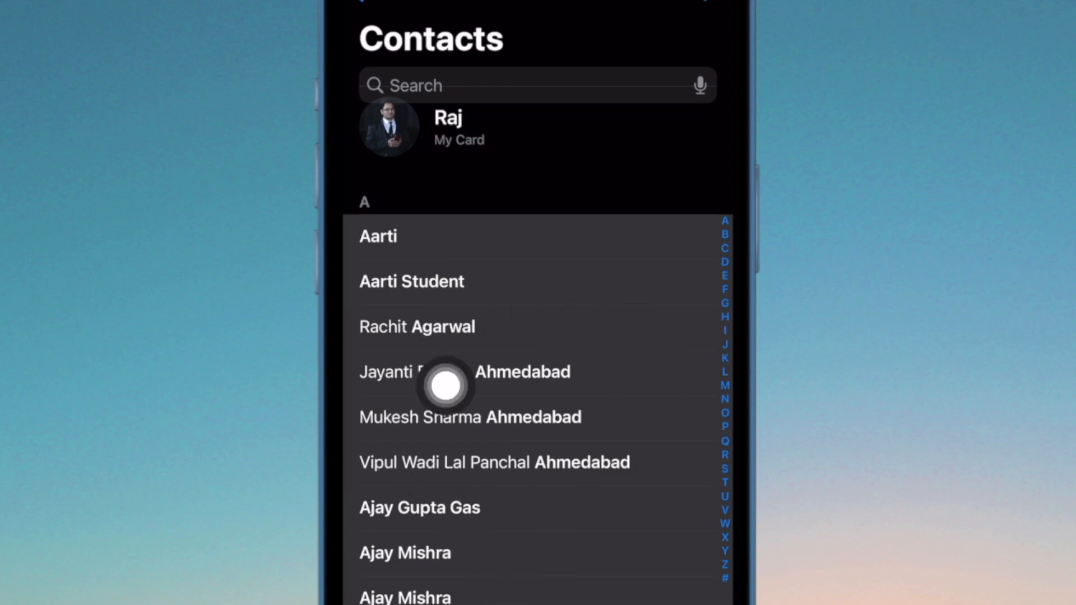
mouse_move(550, 293)
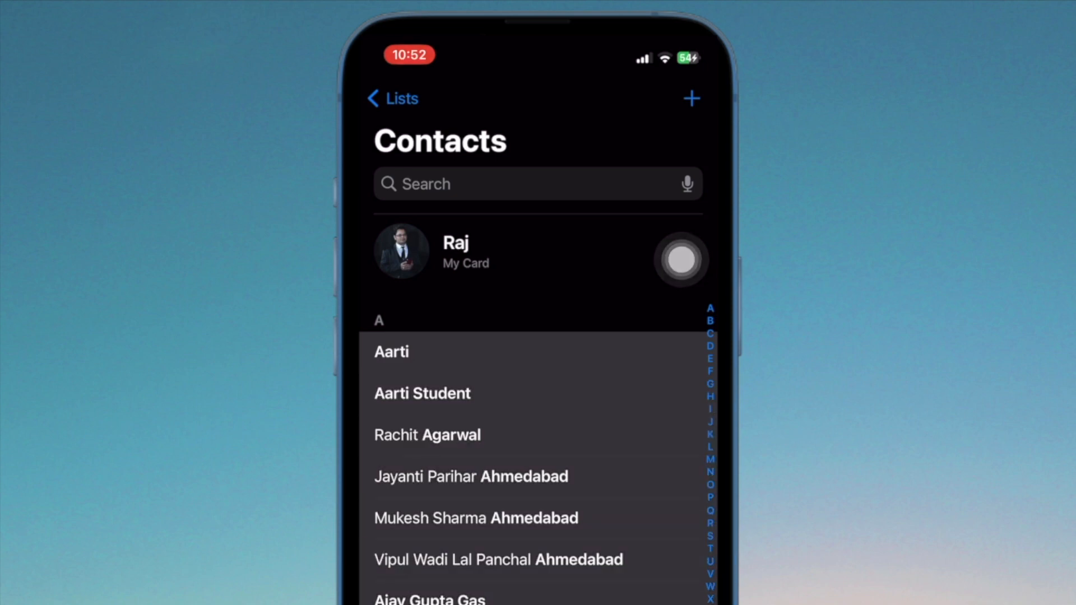
scroll("up", 3)
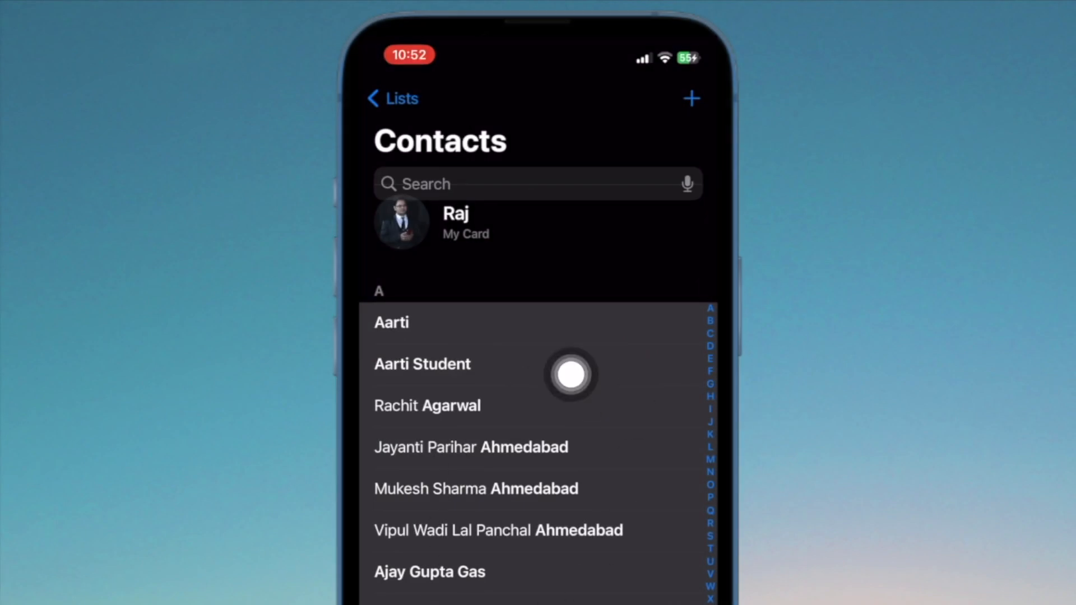
mouse_move(611, 413)
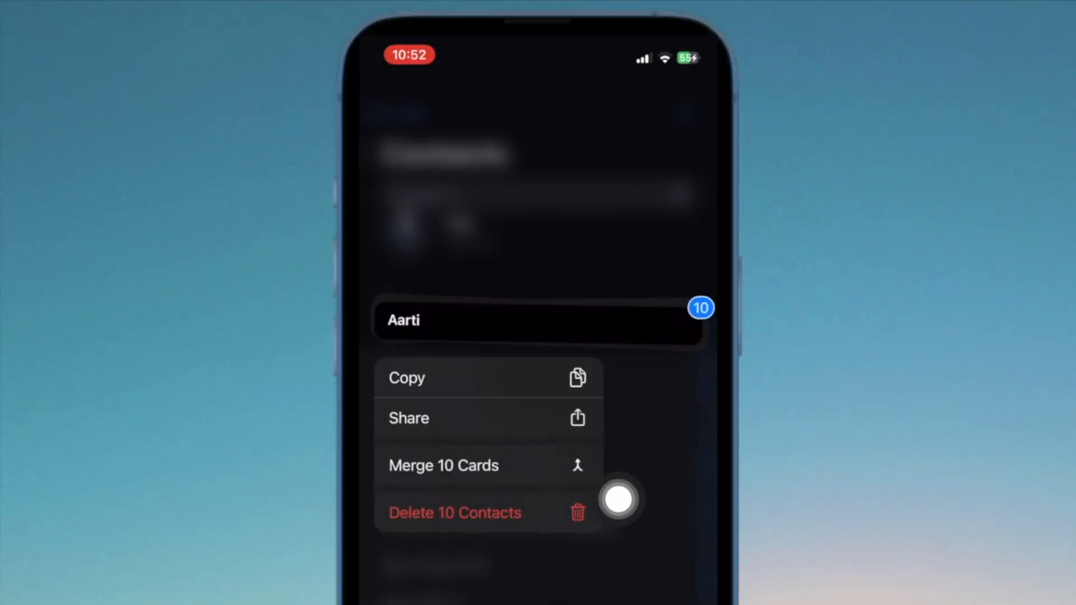
mouse_move(477, 524)
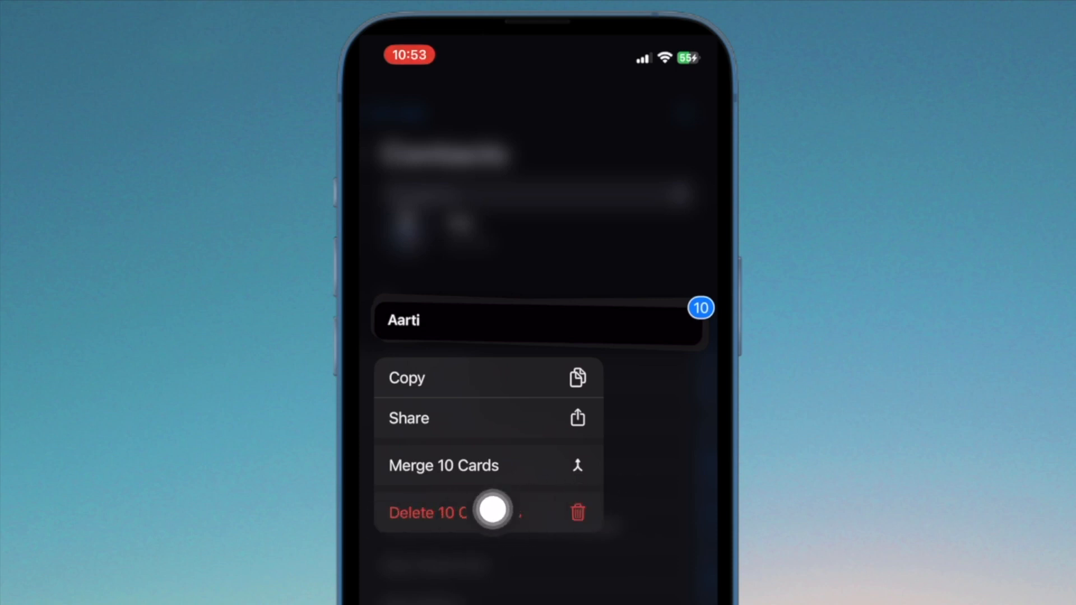
mouse_move(637, 509)
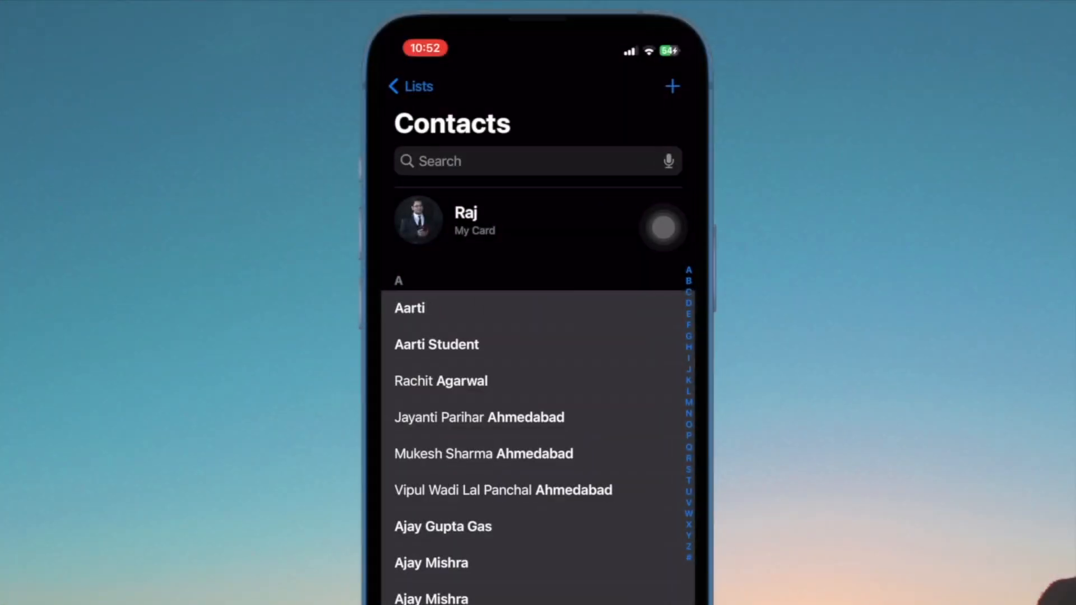
Step: Scroll up to the selection so the Delete 10 Contacts action can be used
scroll("up", 3)
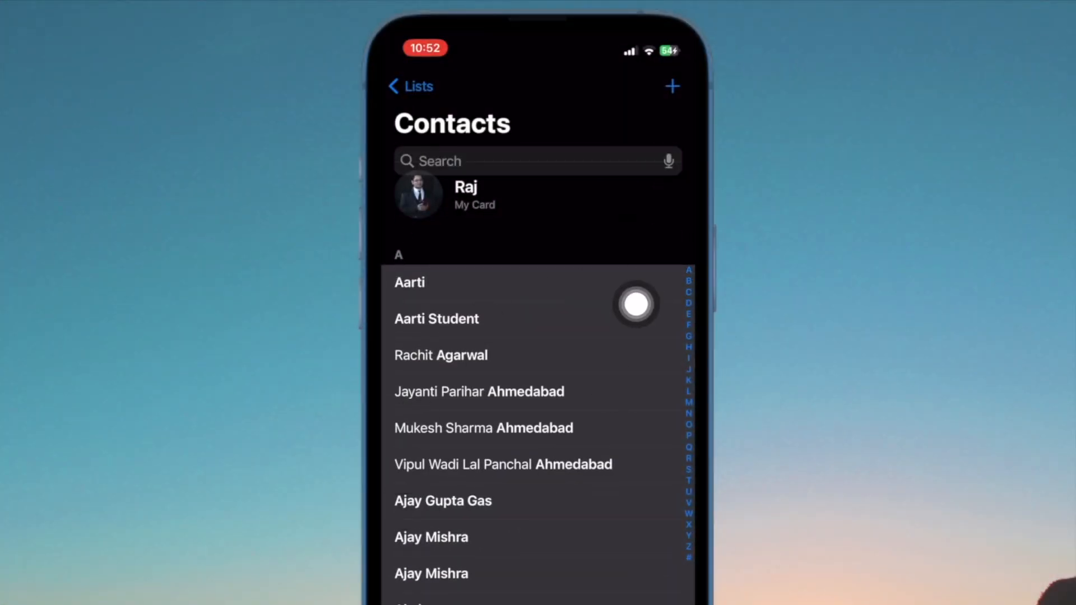
mouse_move(450, 449)
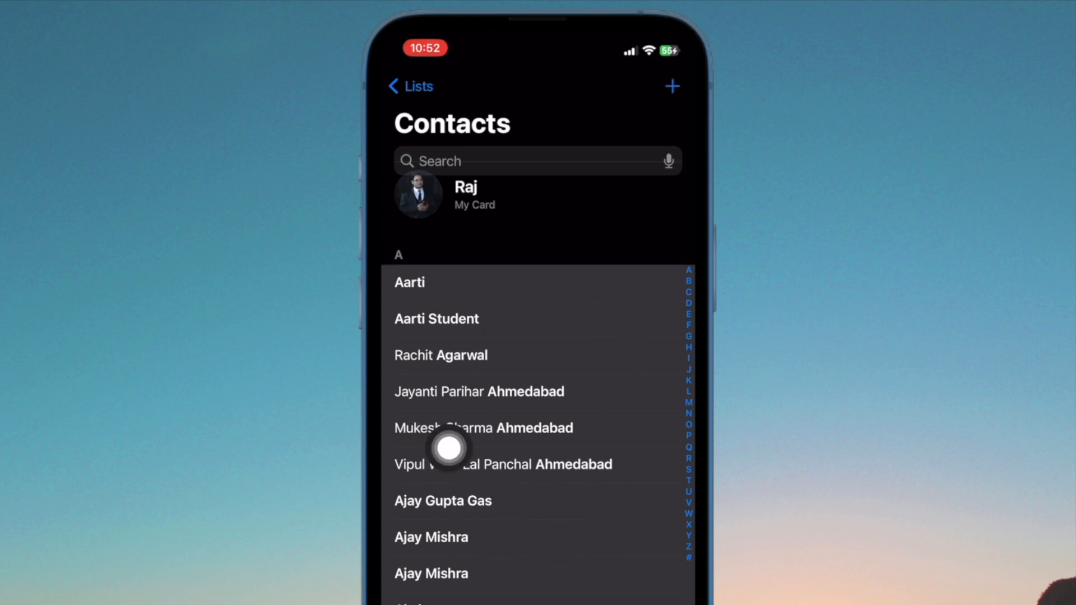
mouse_move(563, 328)
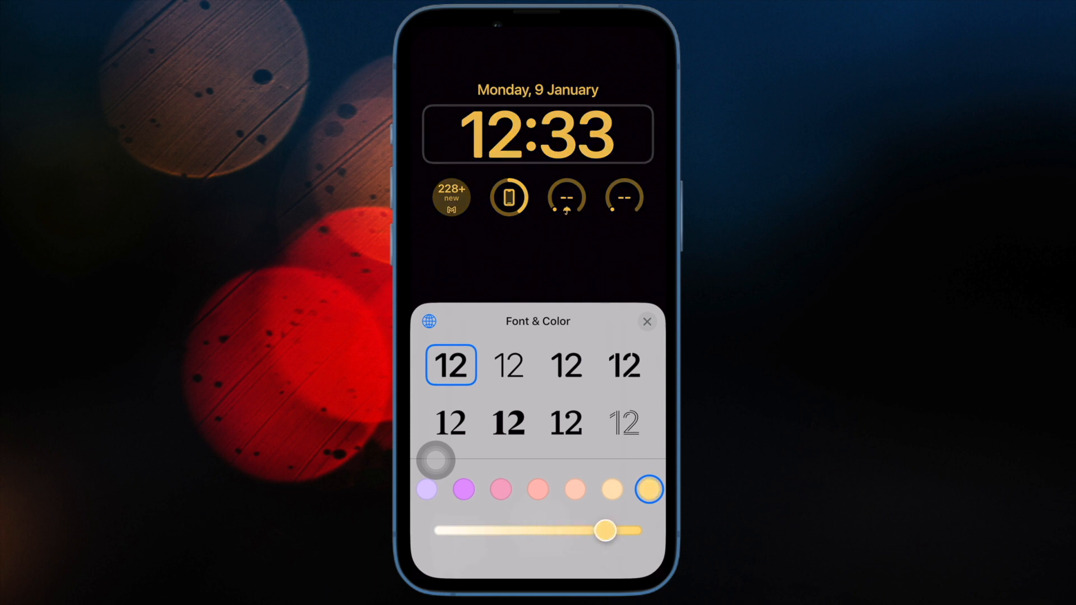
Step: Switch the clock to a lighter typeface and colour it purple
left_click(623, 422)
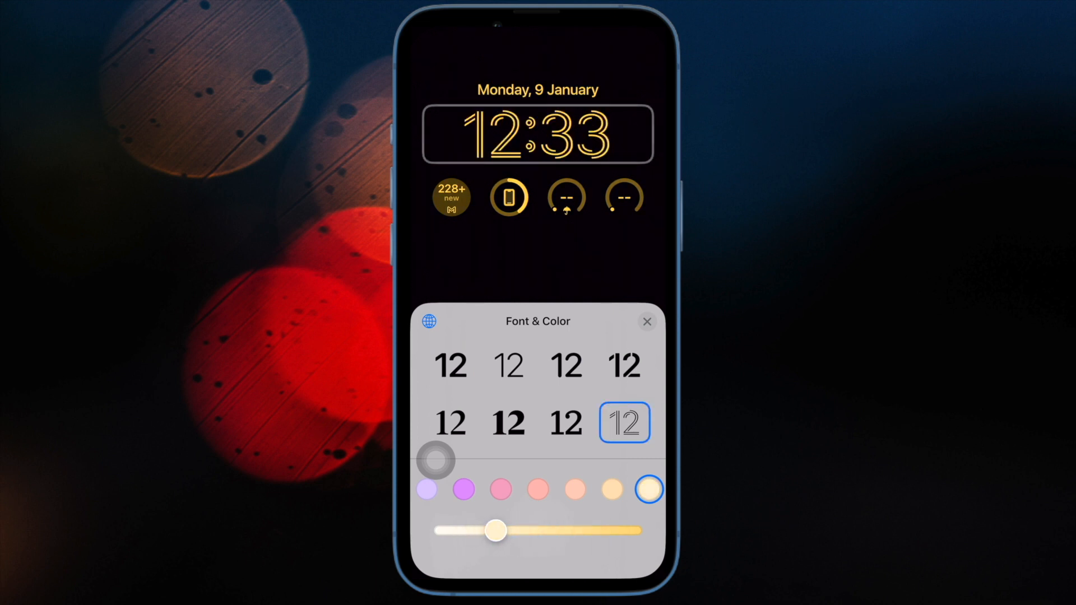
left_click(451, 422)
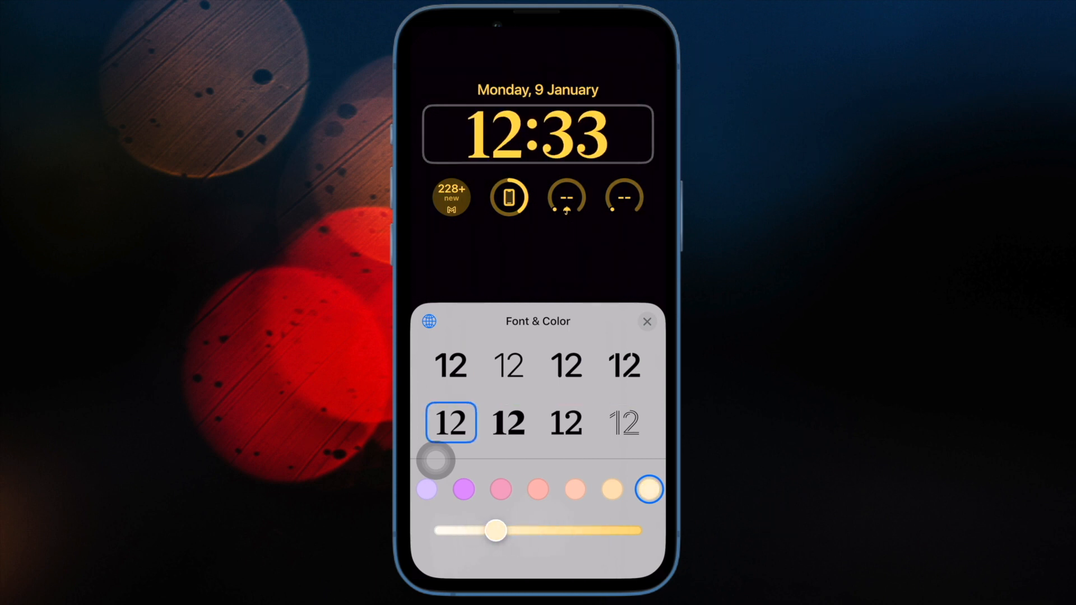
left_click(463, 489)
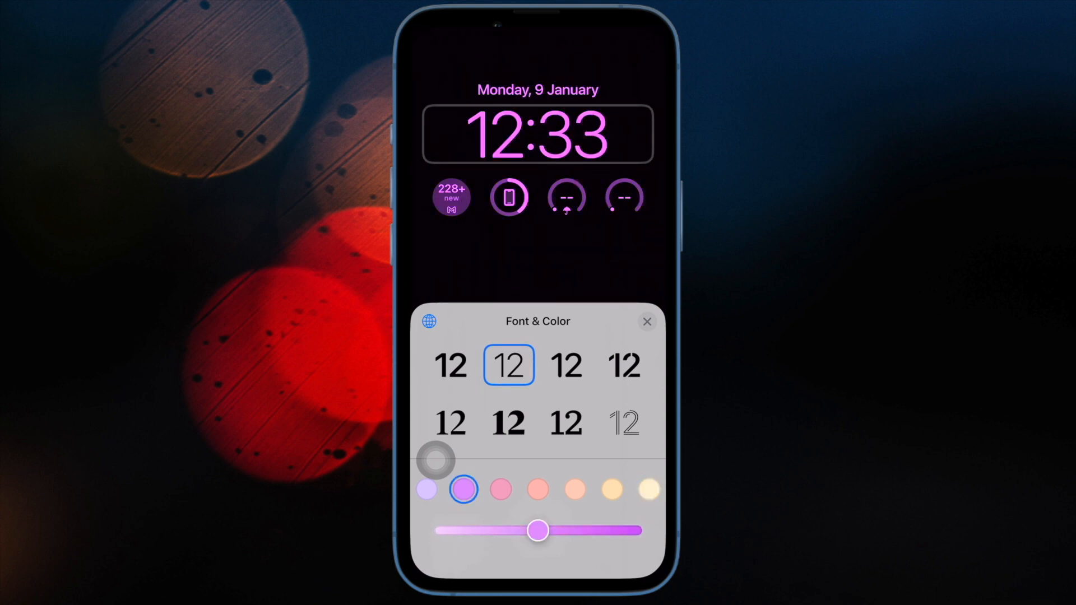